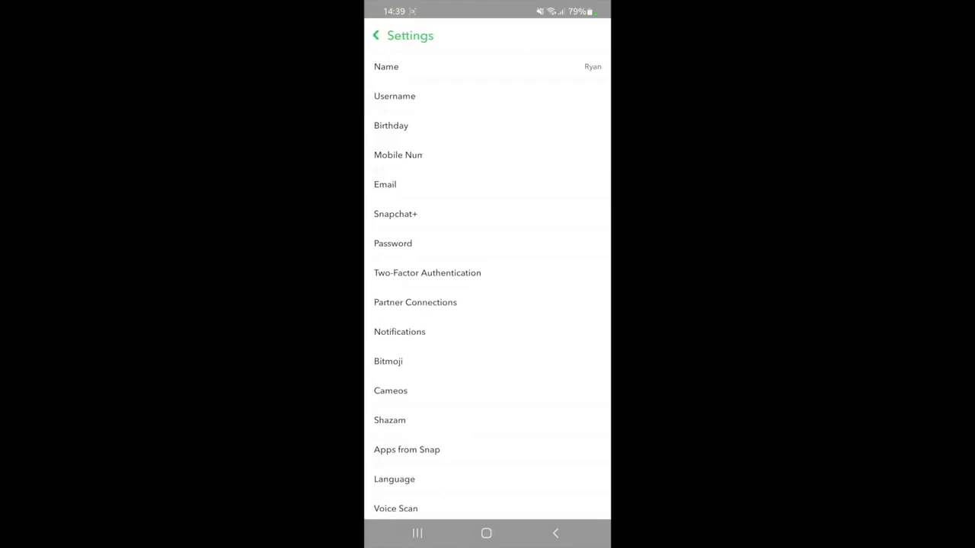
Step: Scroll down Snapchat Settings to the Account Actions section with My Data
{"action": "scroll", "scroll_direction": "down", "scroll_amount": 3}
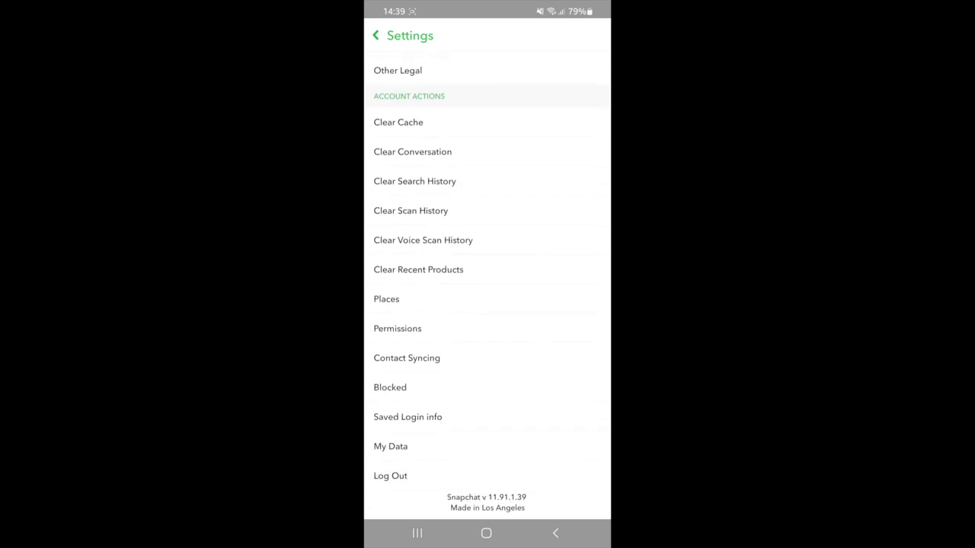
Step: Open My Data and scroll through the in-app and downloadable data listing
{"action": "left_click", "coordinate": [390, 447]}
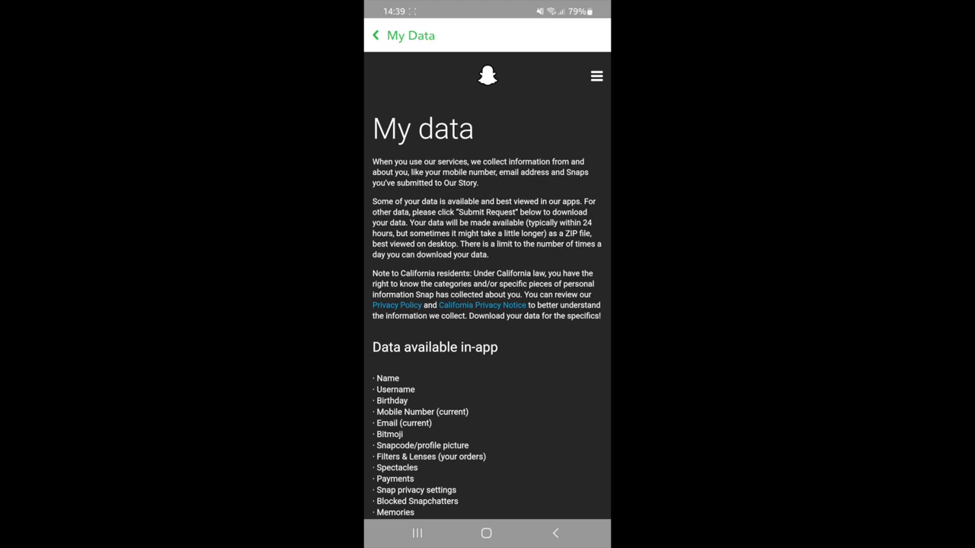
{"action": "scroll", "scroll_direction": "down", "scroll_amount": 3}
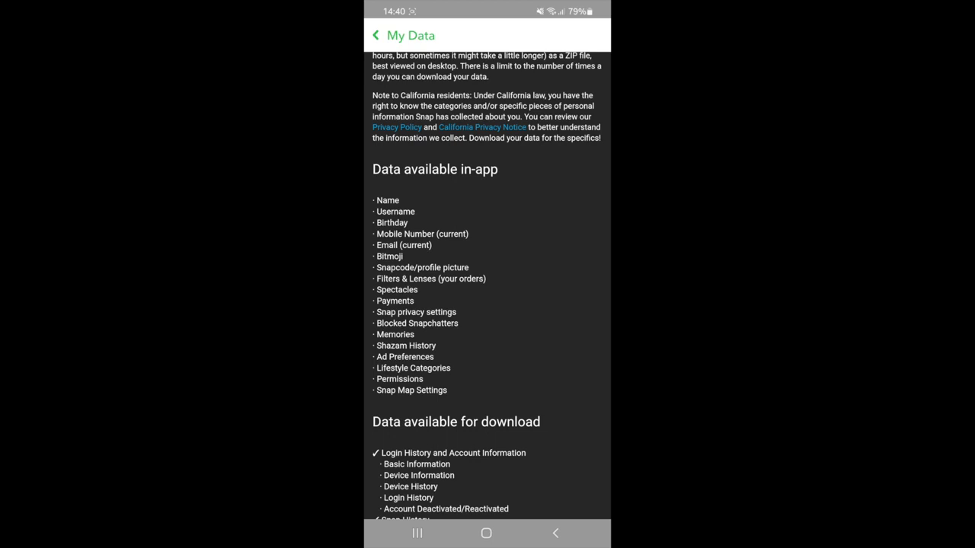
{"action": "scroll", "scroll_direction": "down", "scroll_amount": 3}
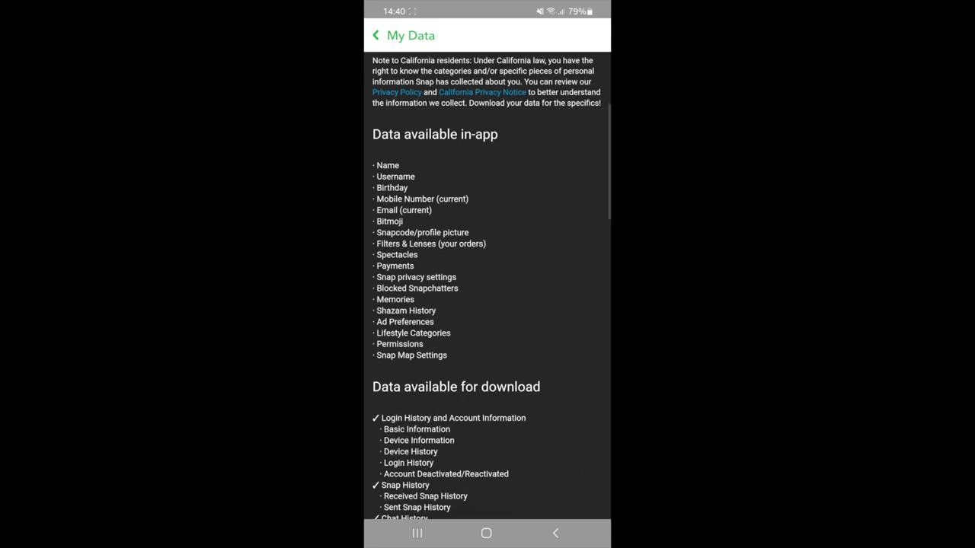
{"action": "scroll", "scroll_direction": "down", "scroll_amount": 3}
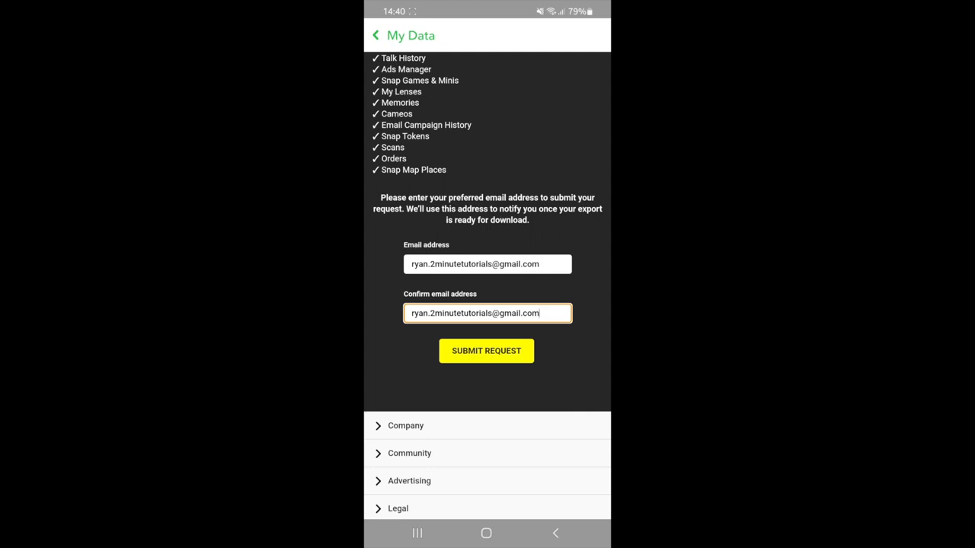
Step: Submit the data export request with the entered email address
{"action": "left_click", "coordinate": [486, 351]}
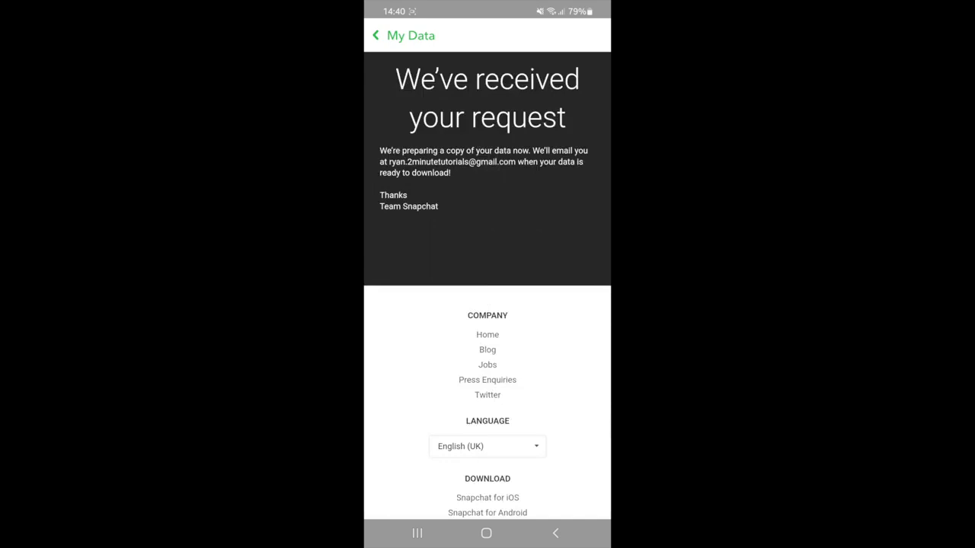